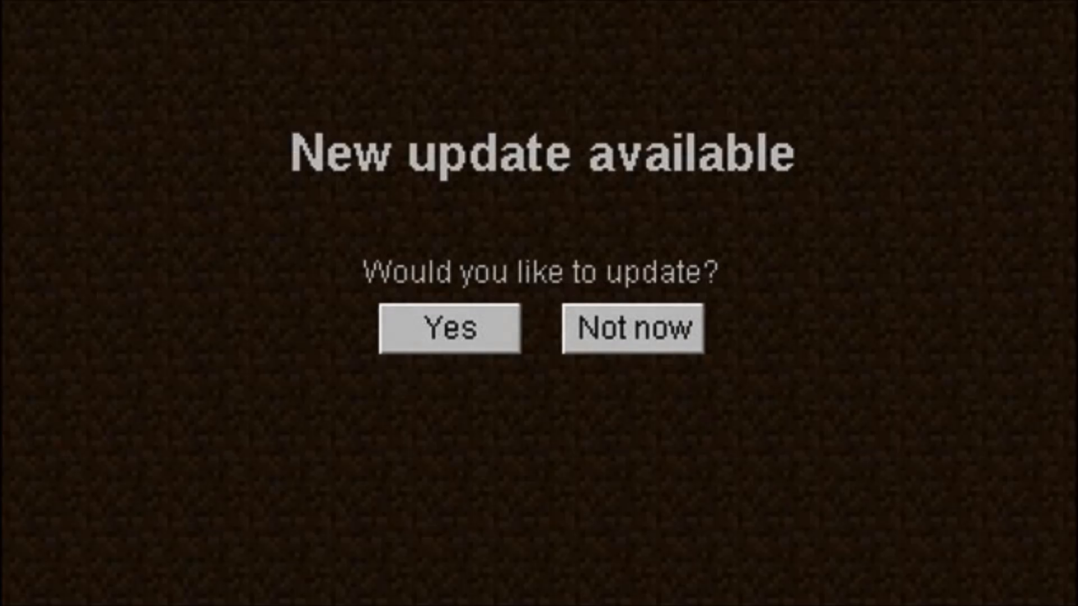
- Accept the new update so the launcher begins downloading packages, starting with lwjgl.jar
click(448, 328)
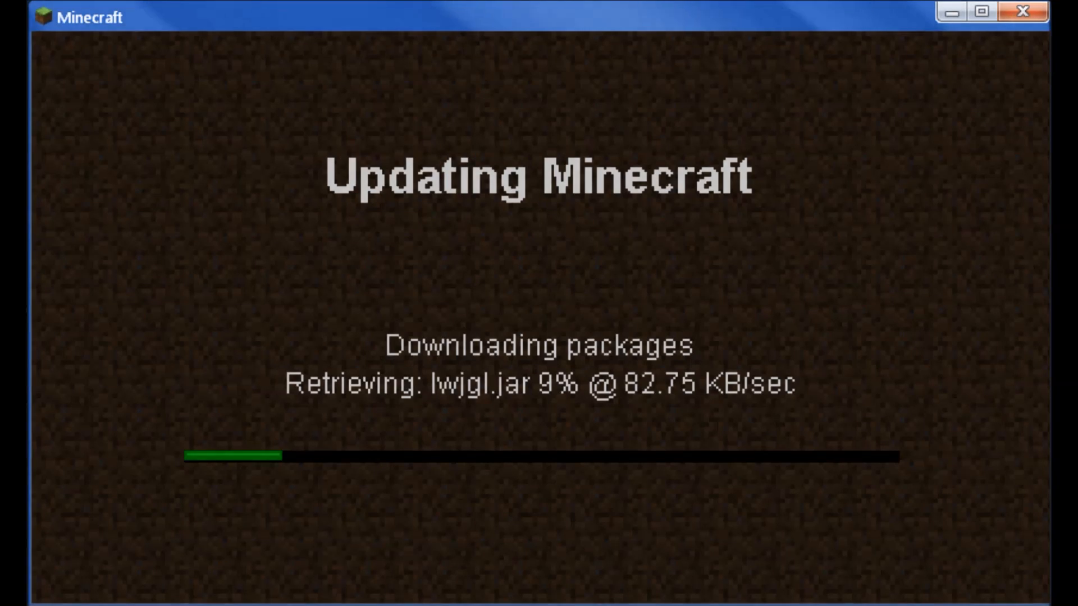